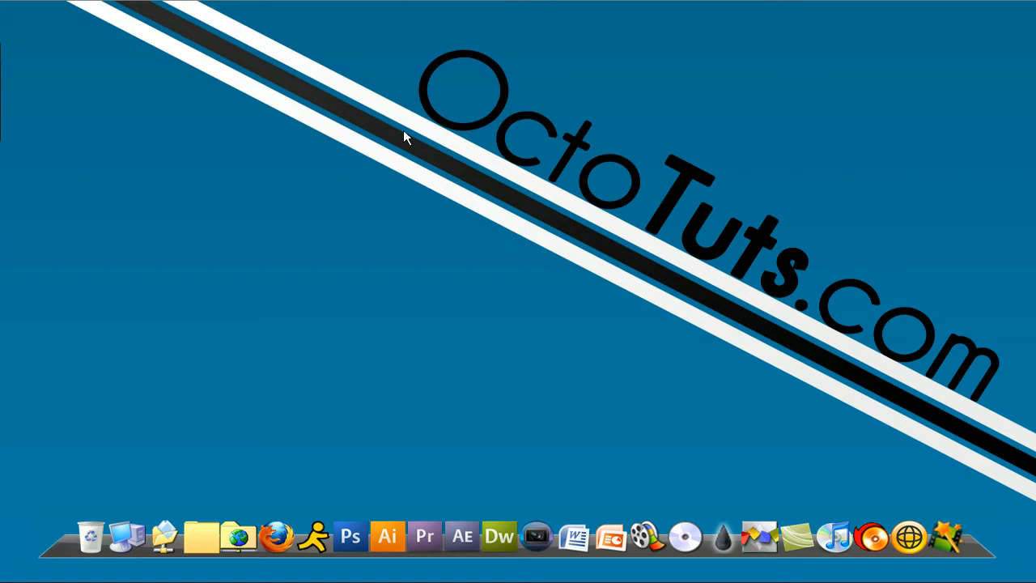
mouse_move(915, 436)
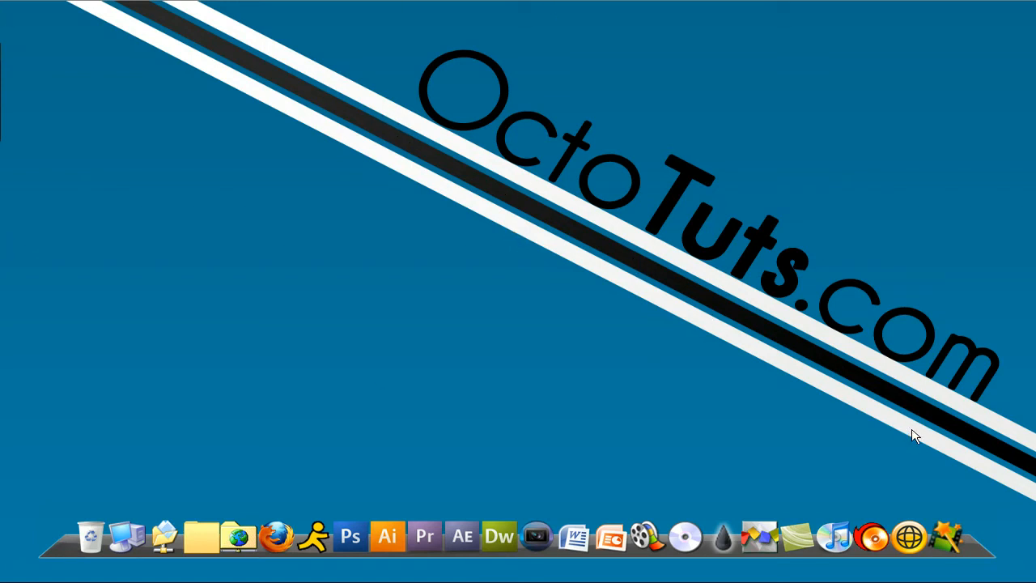
mouse_move(683, 349)
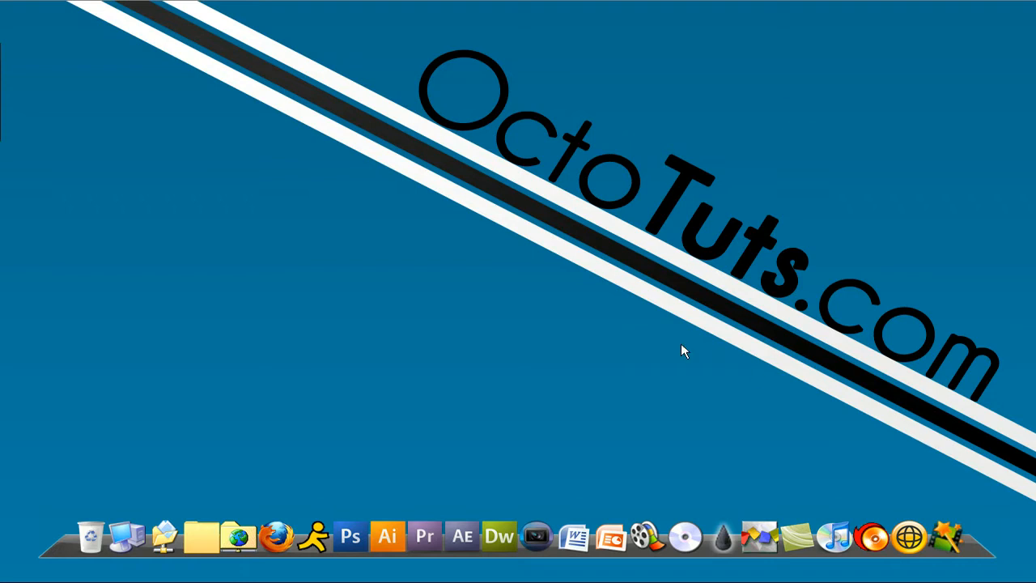
mouse_move(682, 350)
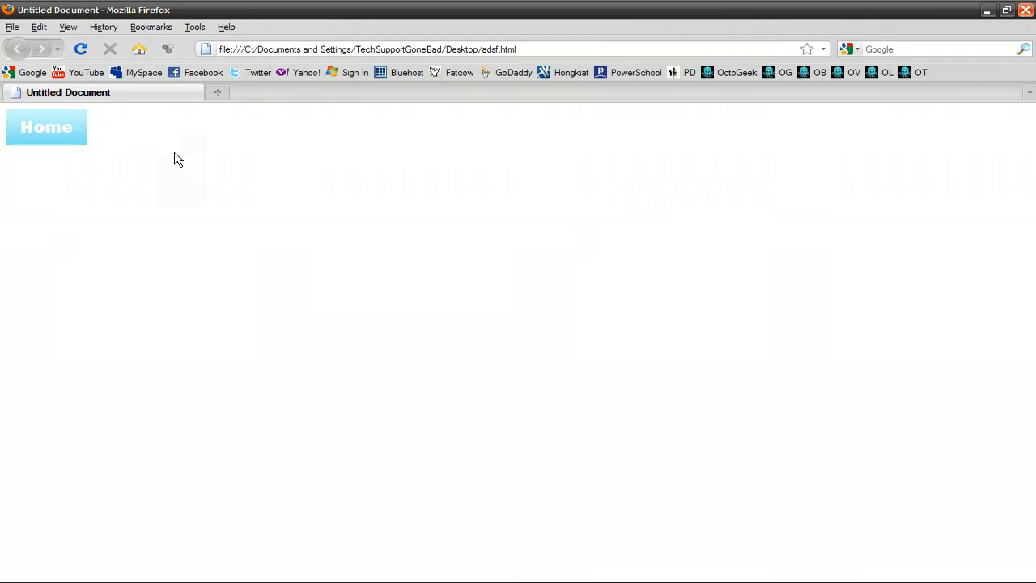
mouse_move(110, 151)
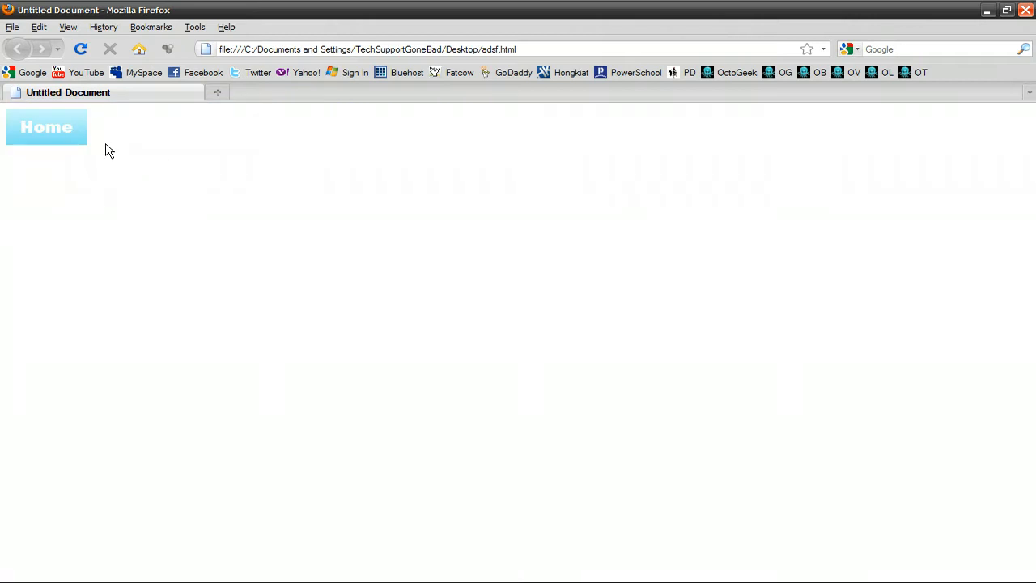
mouse_move(52, 144)
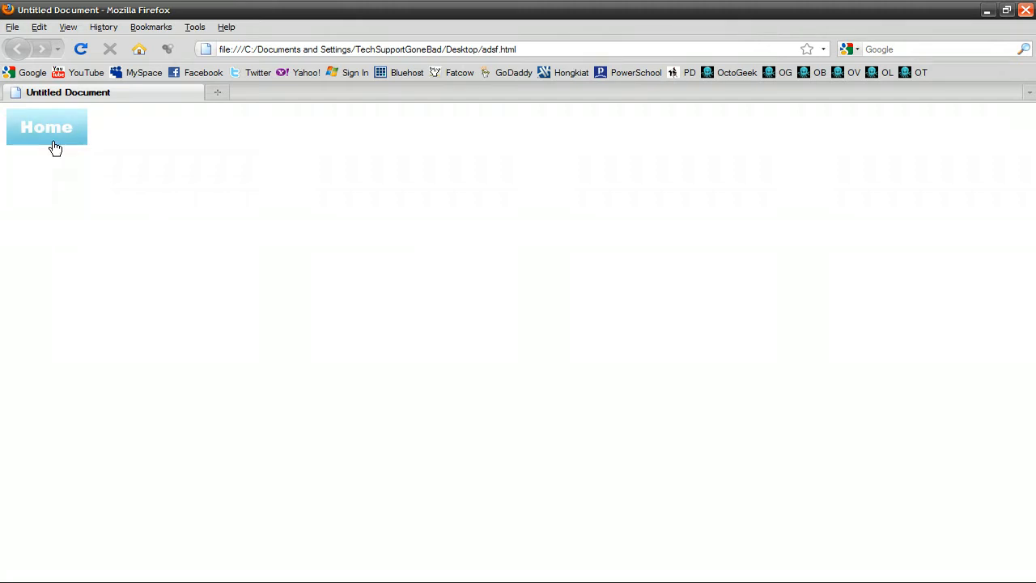
mouse_move(57, 155)
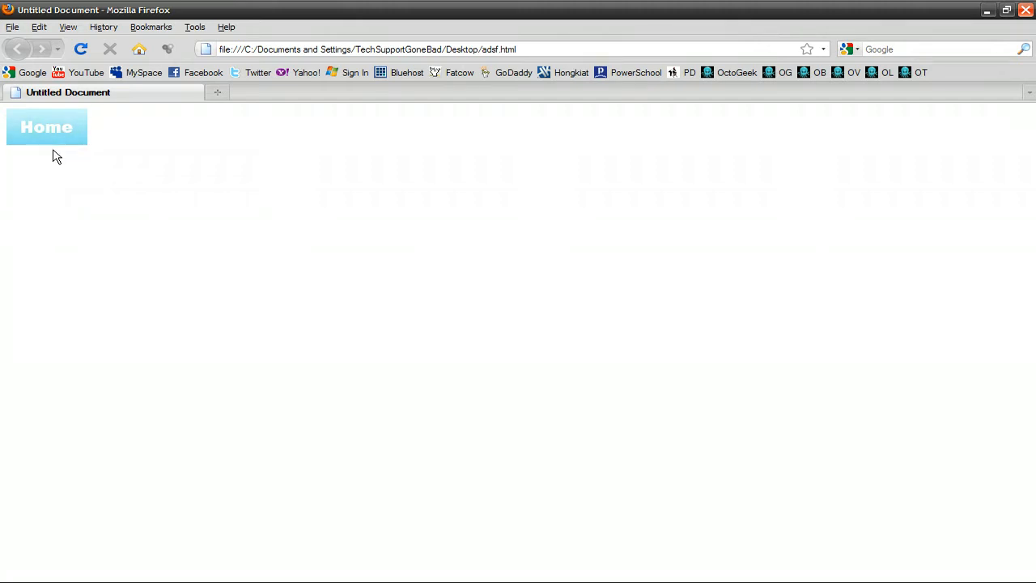
mouse_move(52, 144)
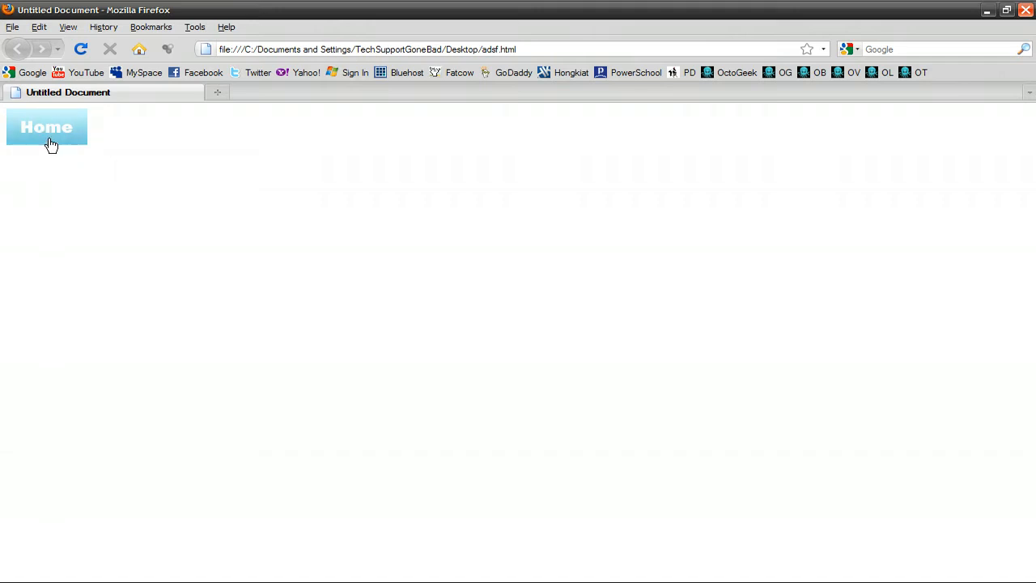
Switch between Photoshop's before.jpg and after.jpg Home images and the blank Dreamweaver page.
left_click(987, 10)
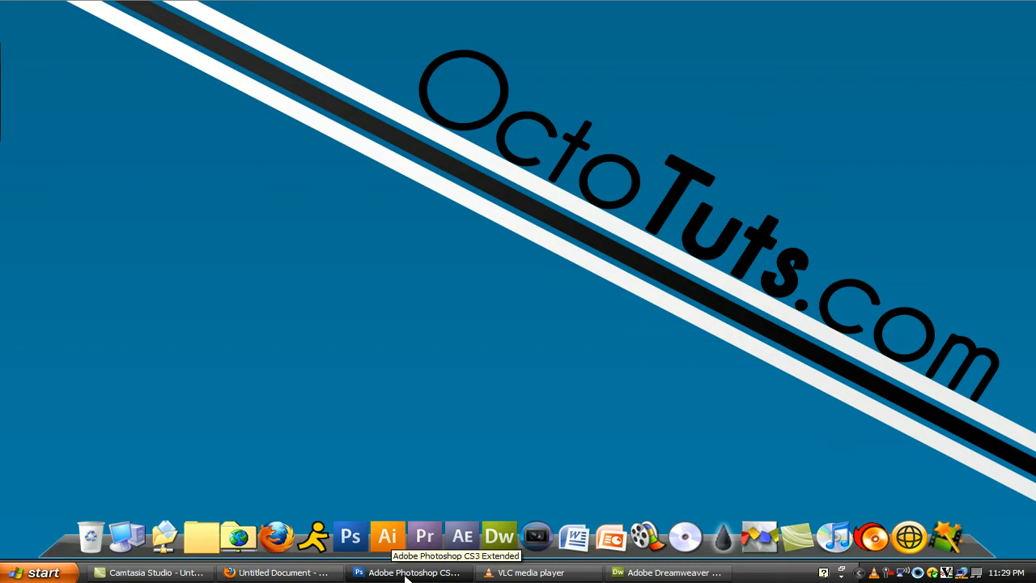
left_click(408, 573)
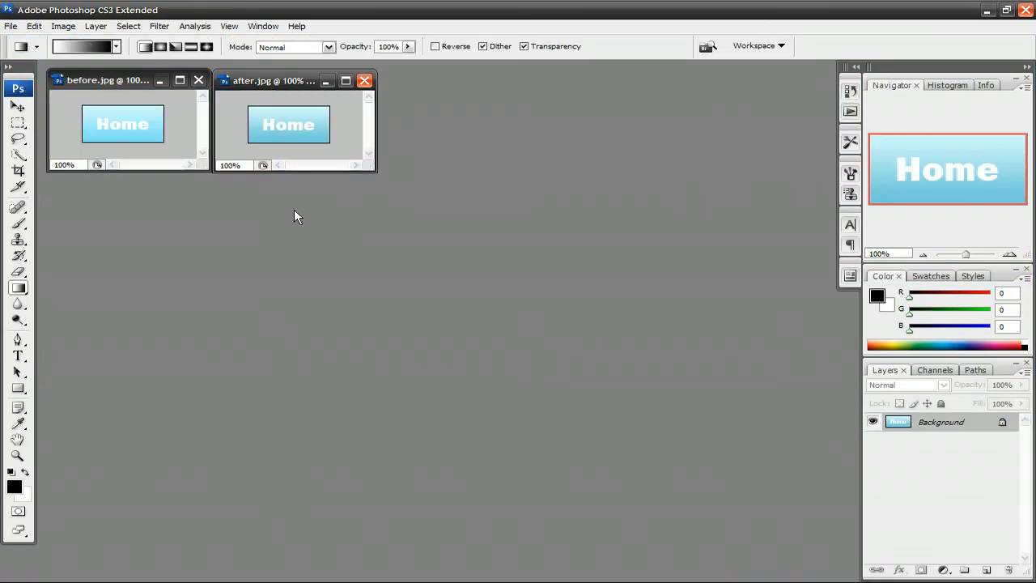
mouse_move(291, 85)
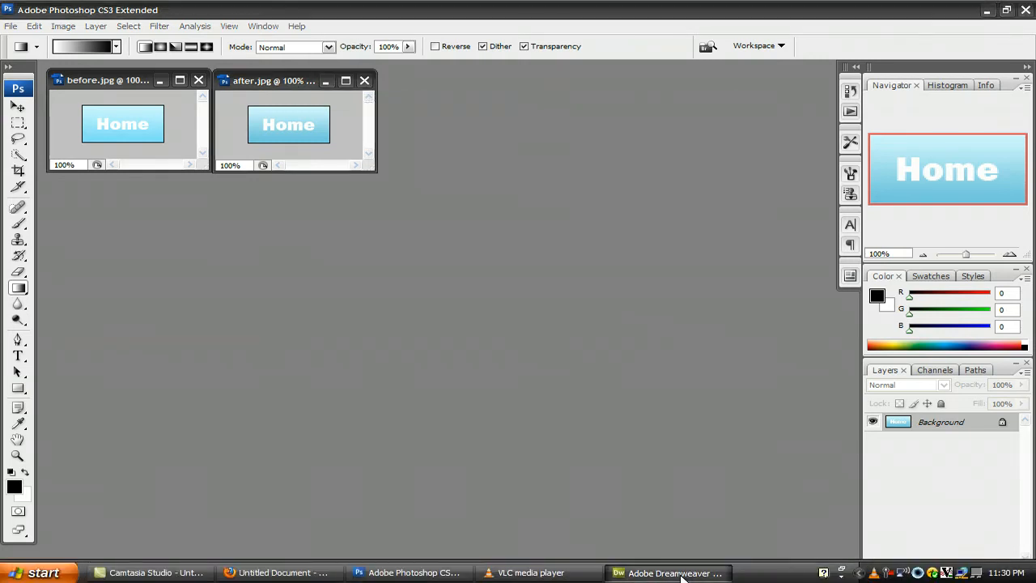
left_click(667, 573)
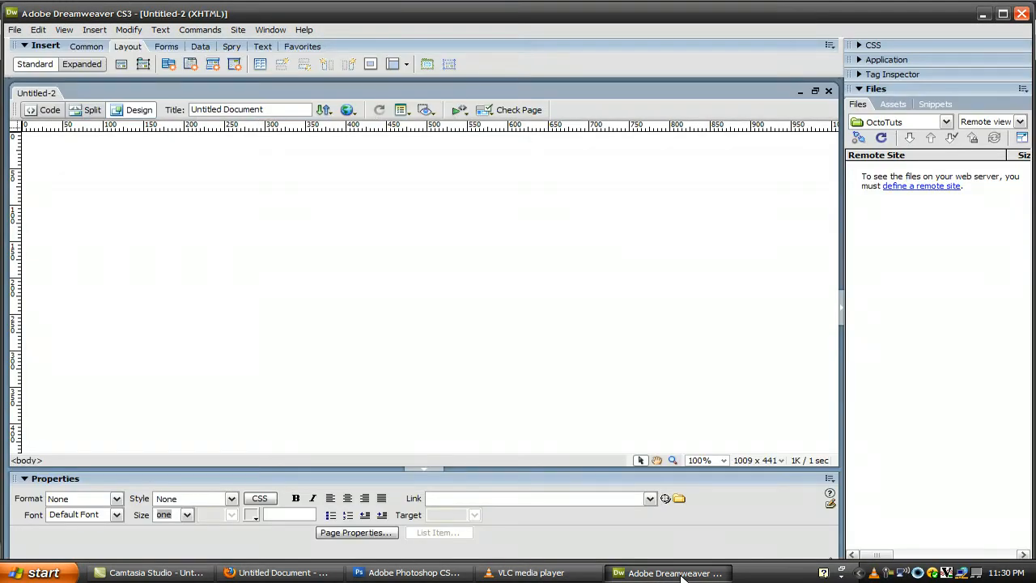
left_click(411, 573)
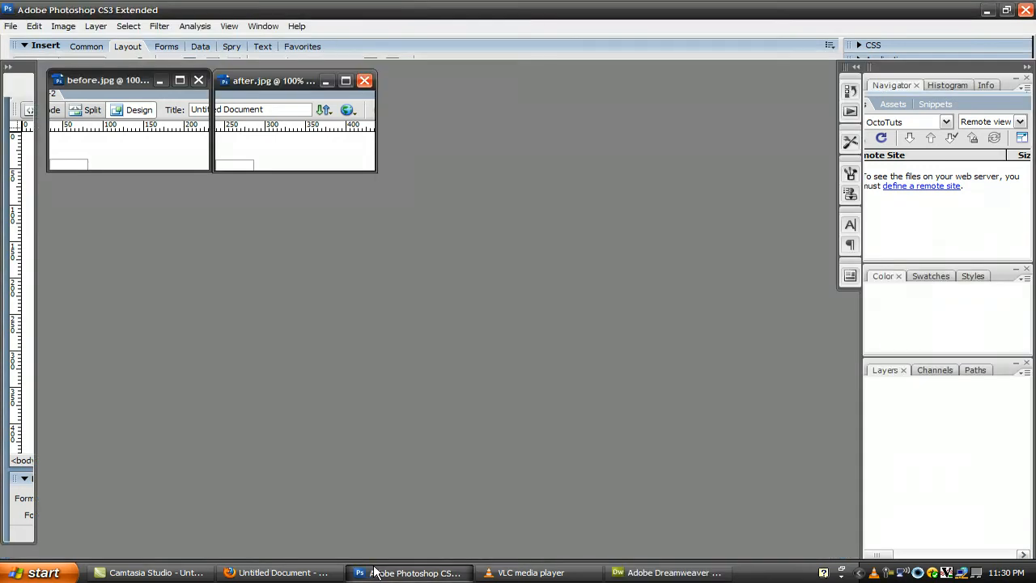
left_click(408, 573)
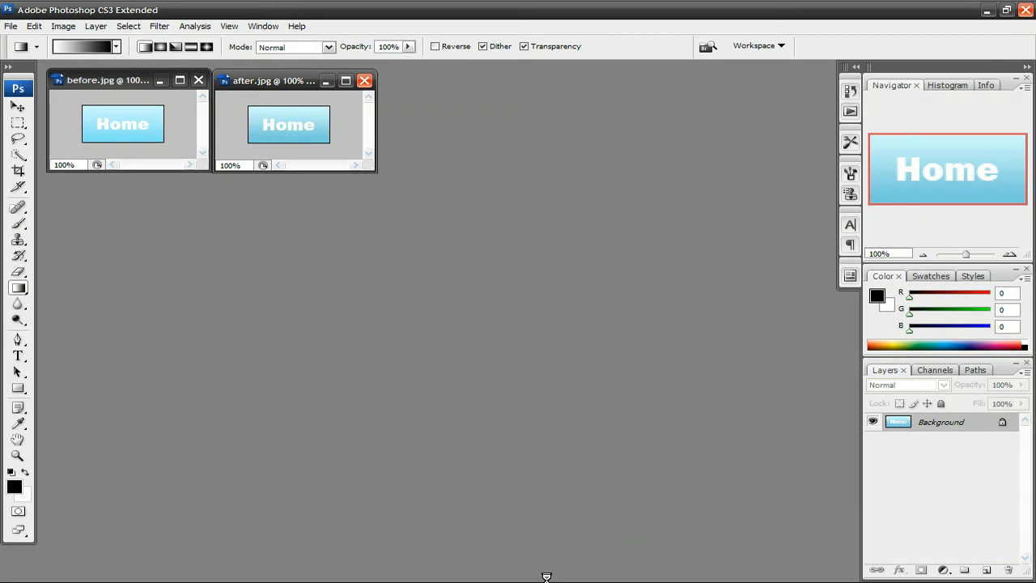
left_click(667, 579)
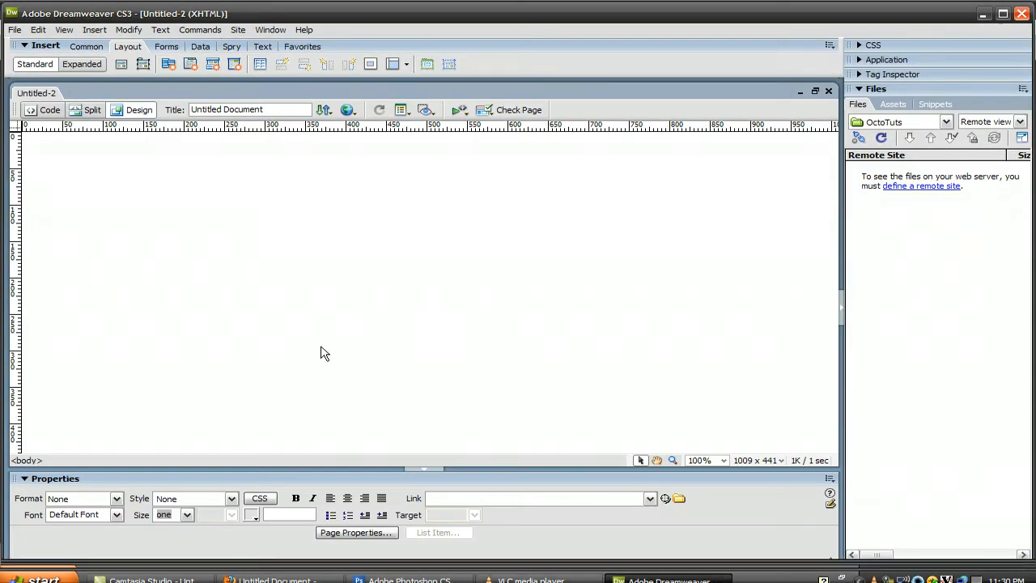
Begin an Insert Rollover Image via Insert > Image Objects and name it Home.
left_click(94, 30)
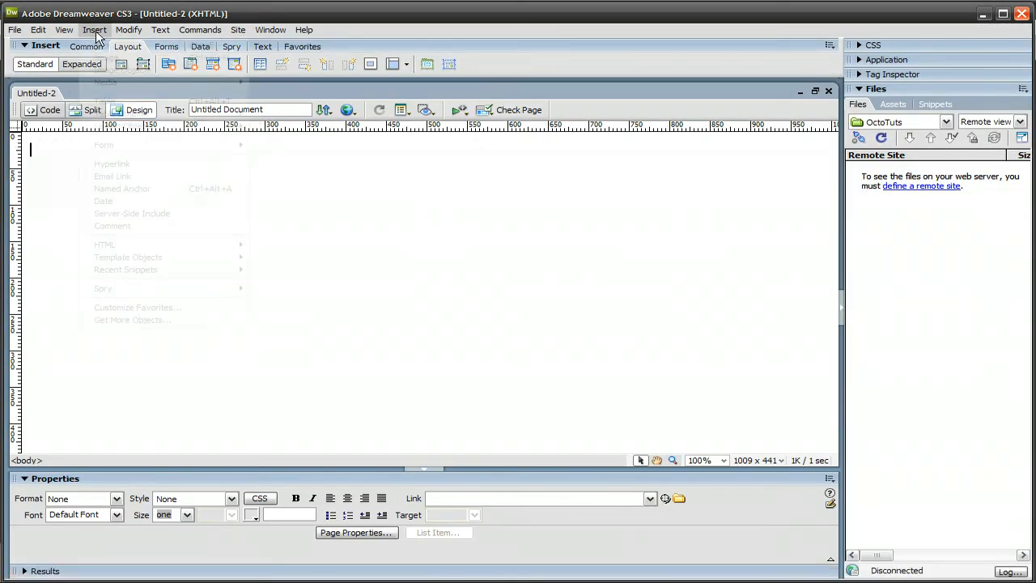
left_click(94, 29)
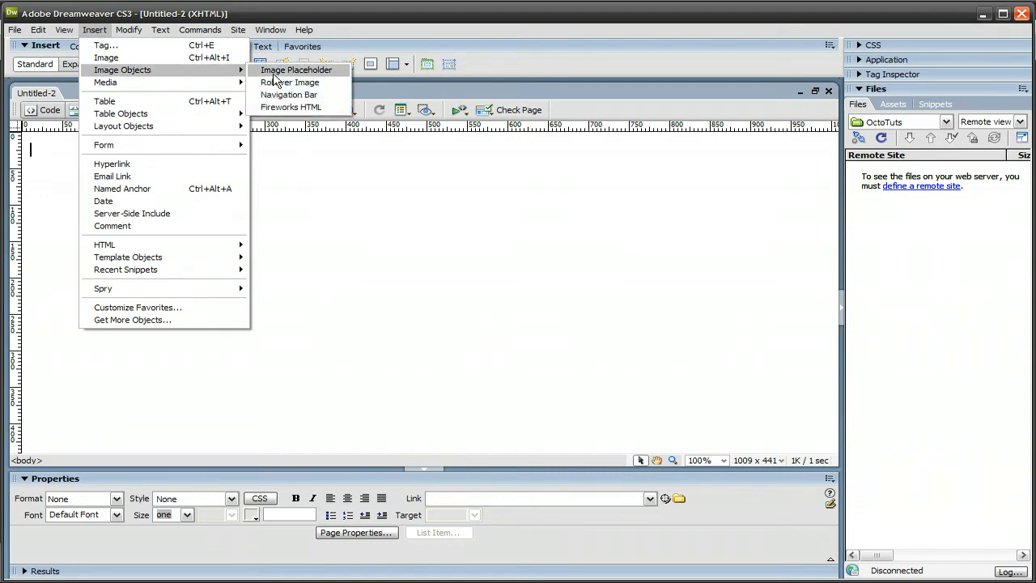
left_click(288, 81)
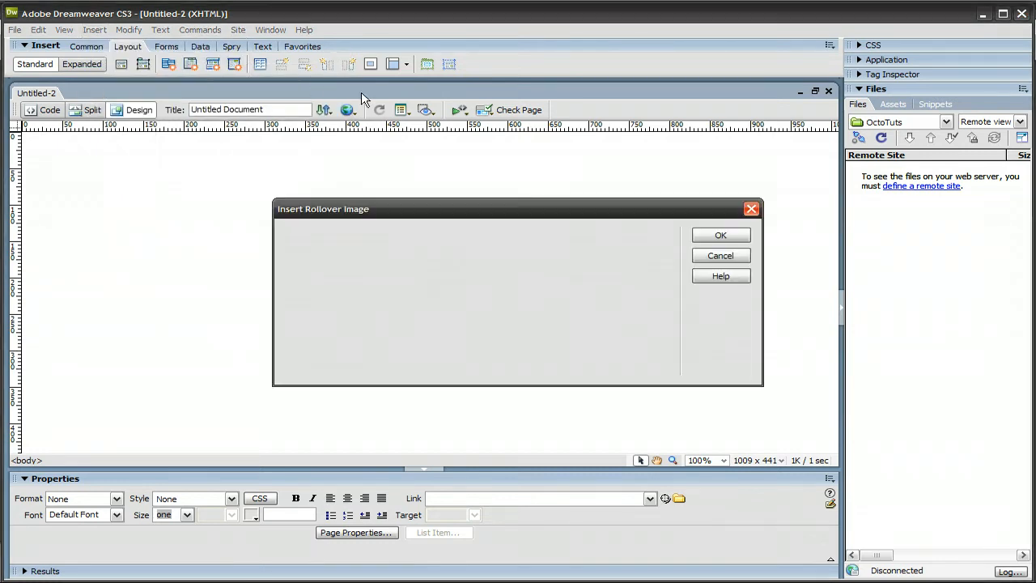
type("Ho")
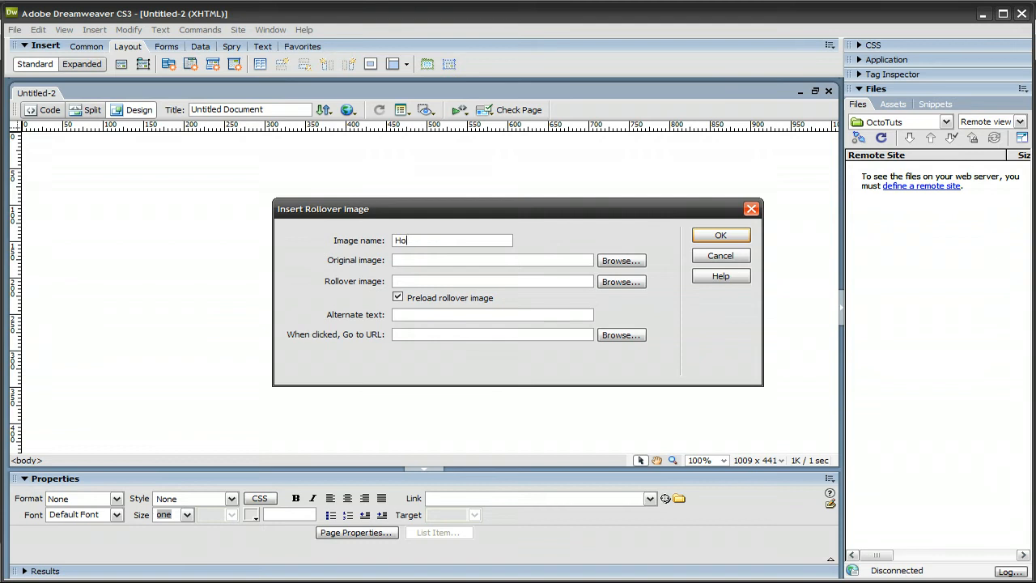
type("me")
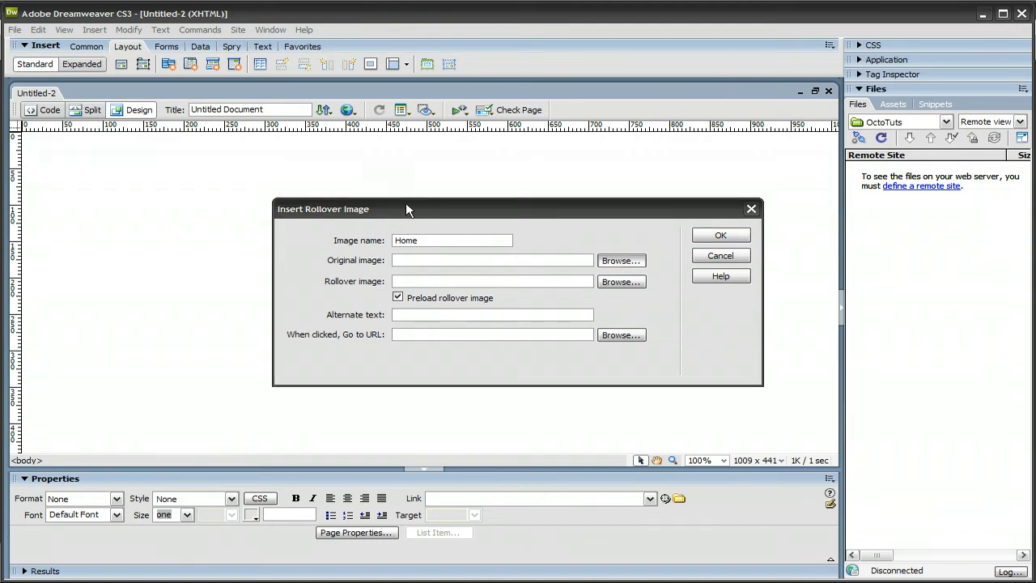
Browse to and choose the original image file from the images folder.
left_click(620, 259)
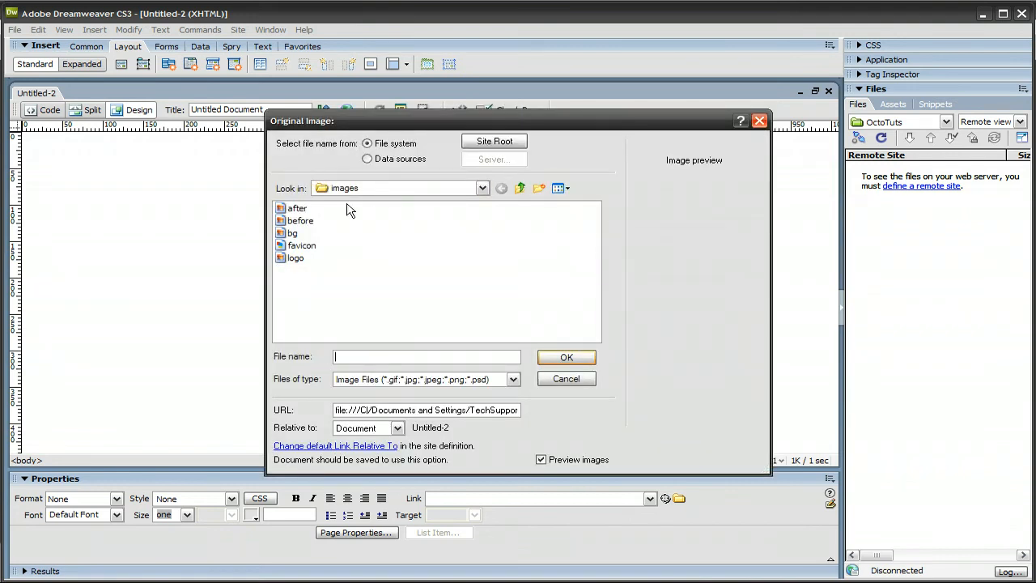
left_click(567, 357)
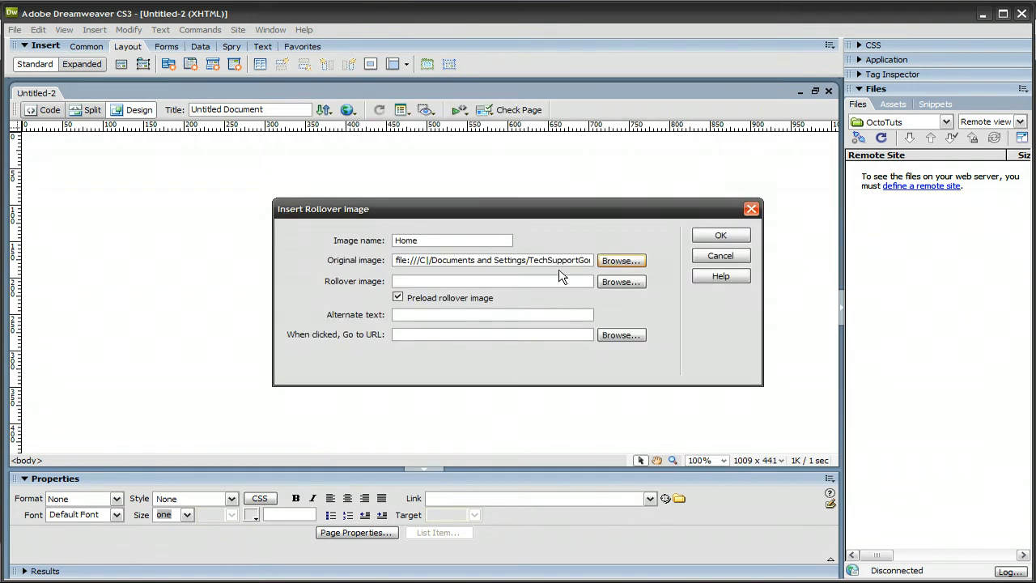
mouse_move(342, 256)
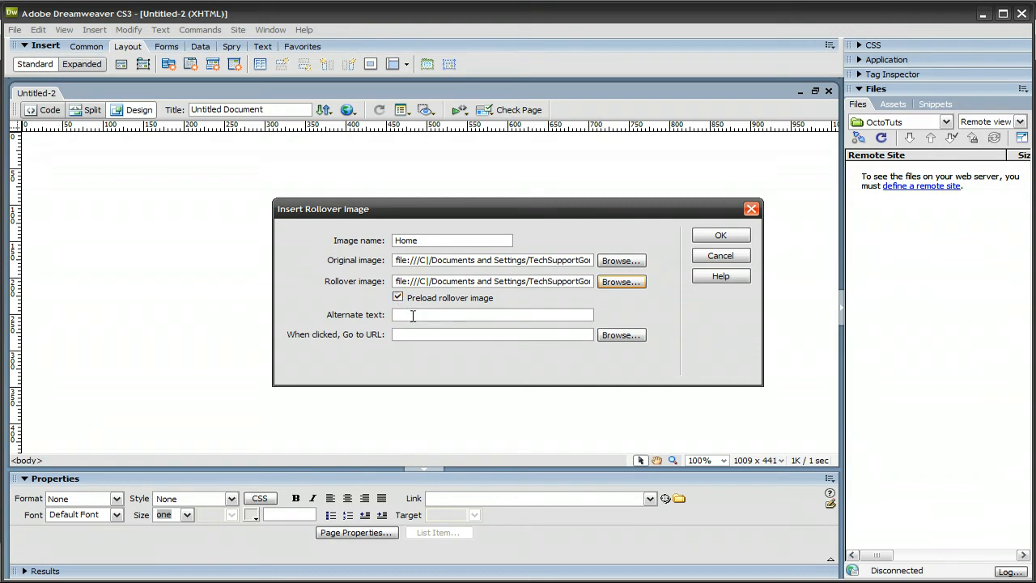
type("Home")
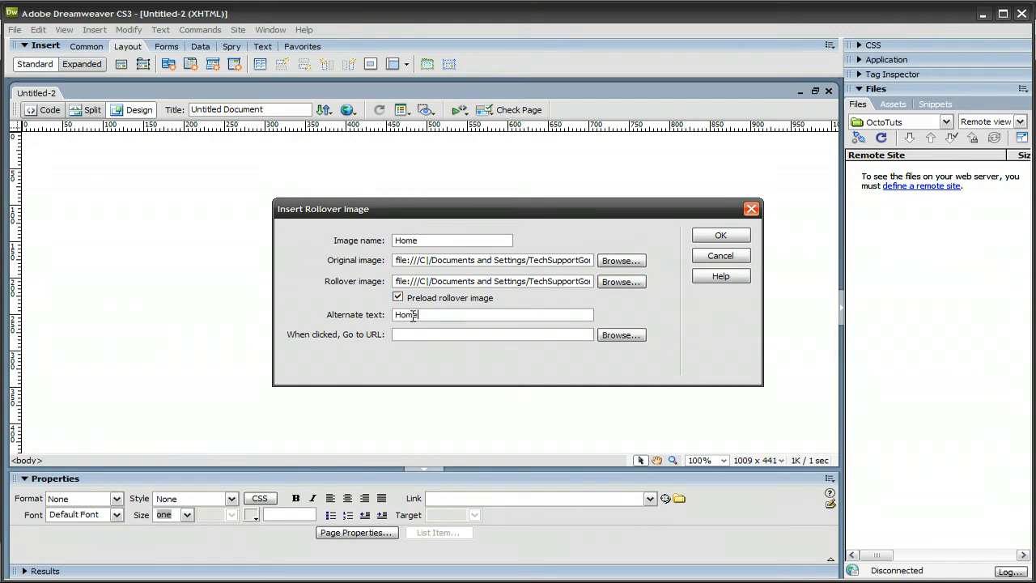
type("http")
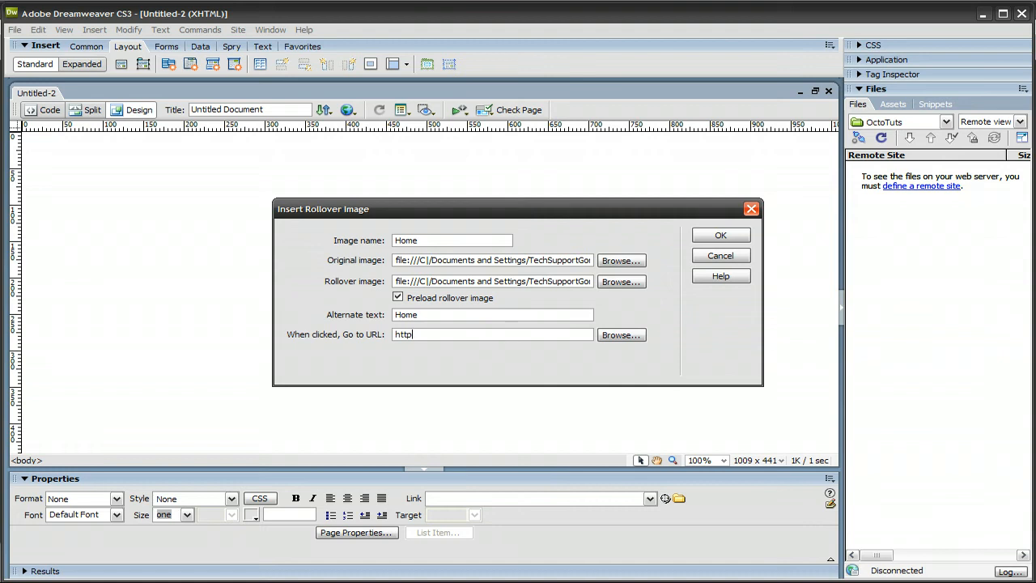
type("://octotuts.com")
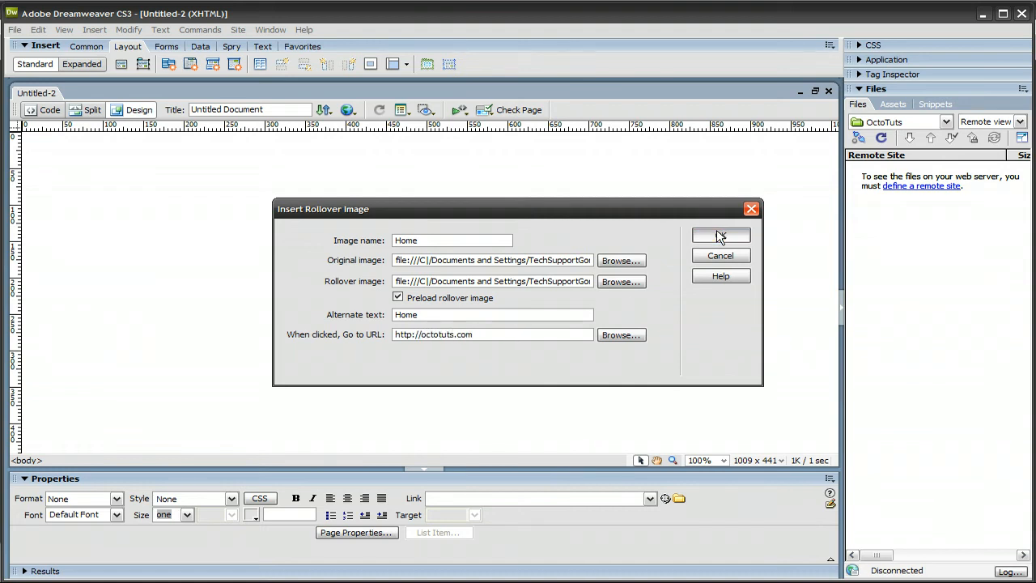
left_click(721, 237)
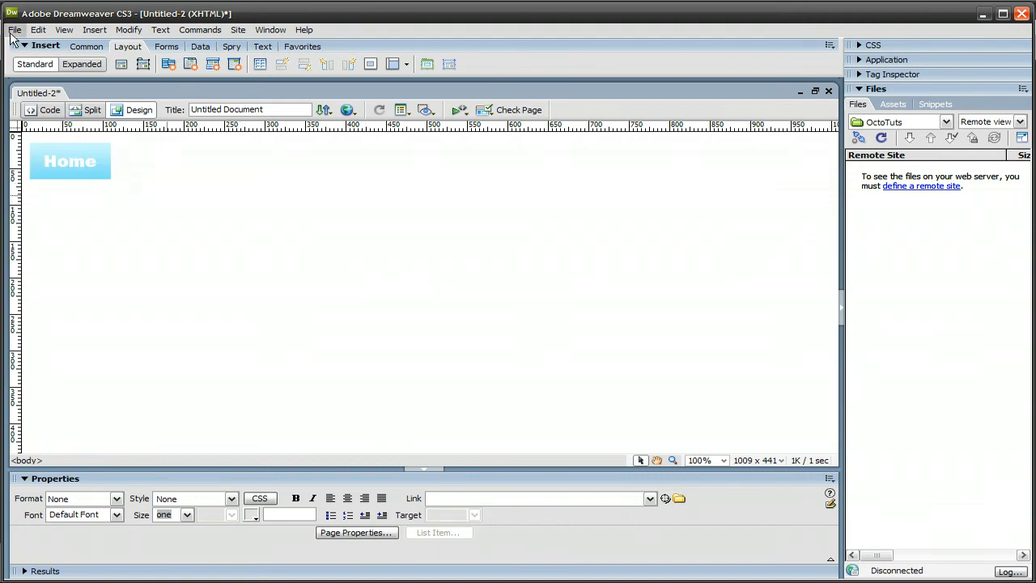
Save the page as rollover.html in the octotuts.com site folder.
left_click(13, 29)
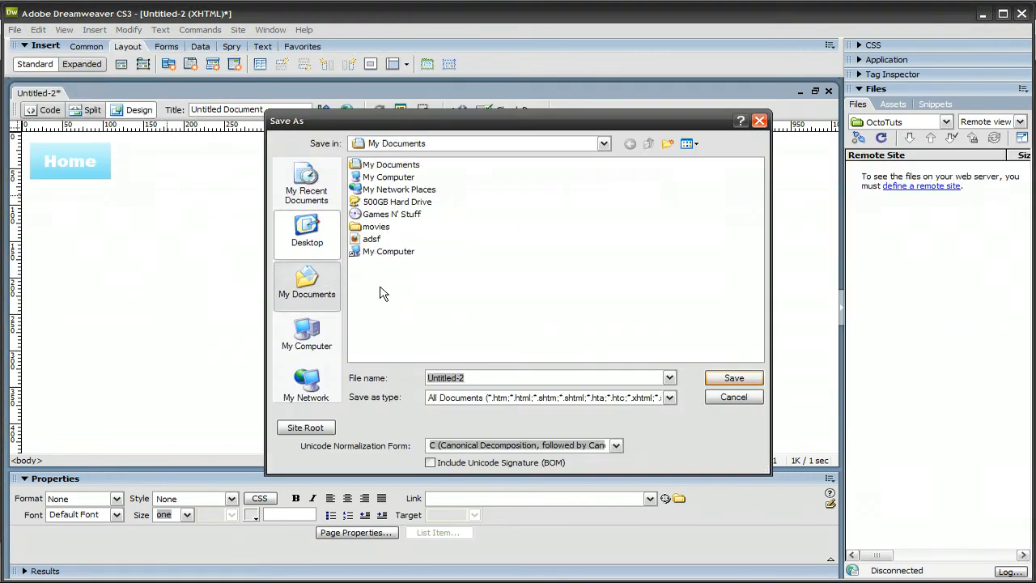
left_click(304, 427)
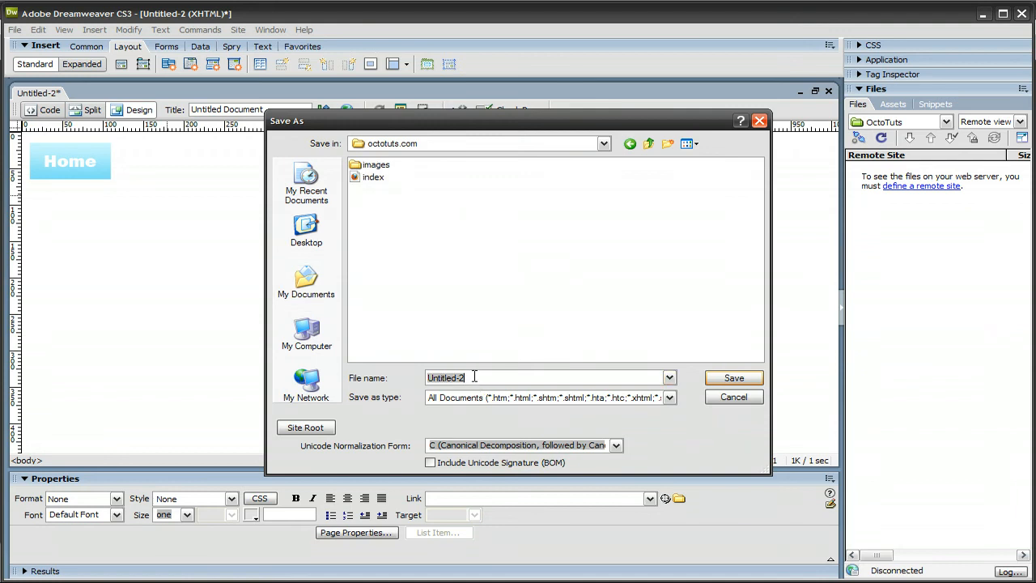
type("rollov")
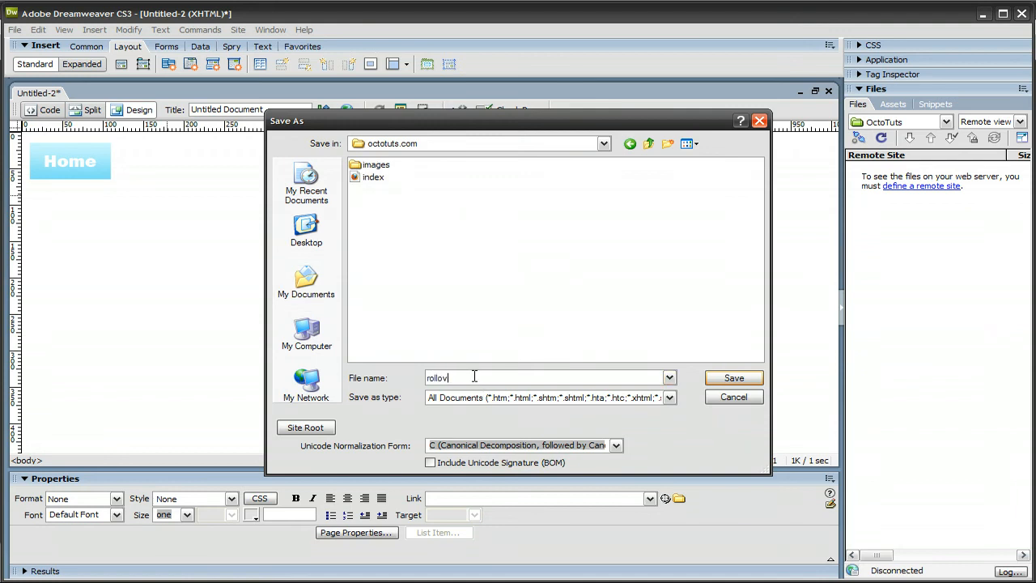
left_click(731, 379)
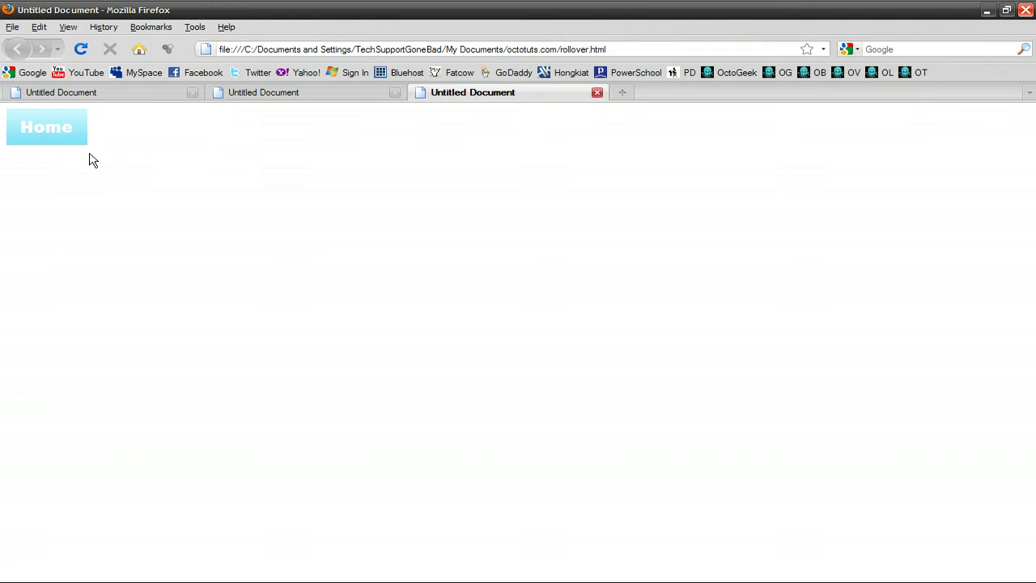
mouse_move(65, 153)
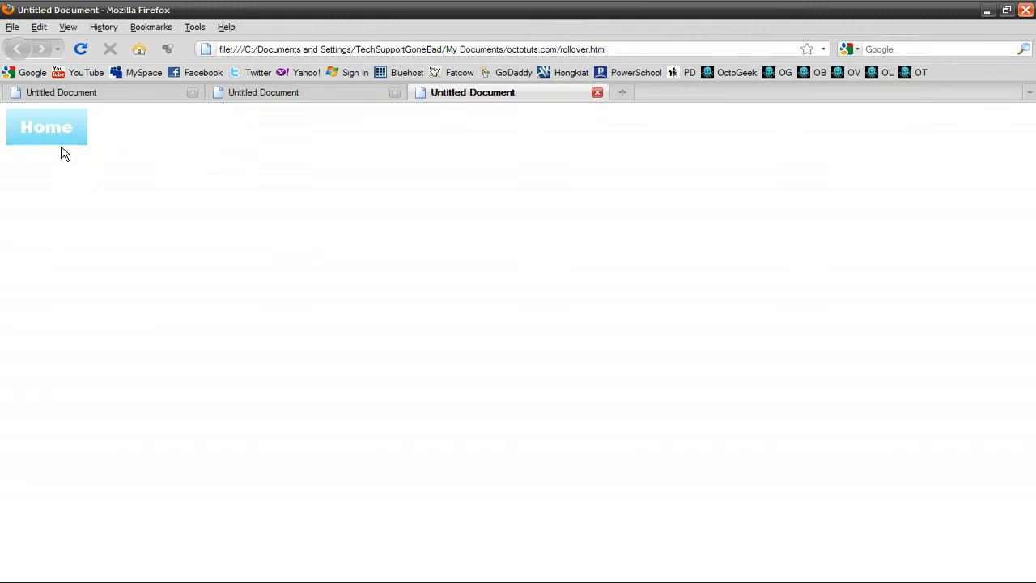
mouse_move(110, 136)
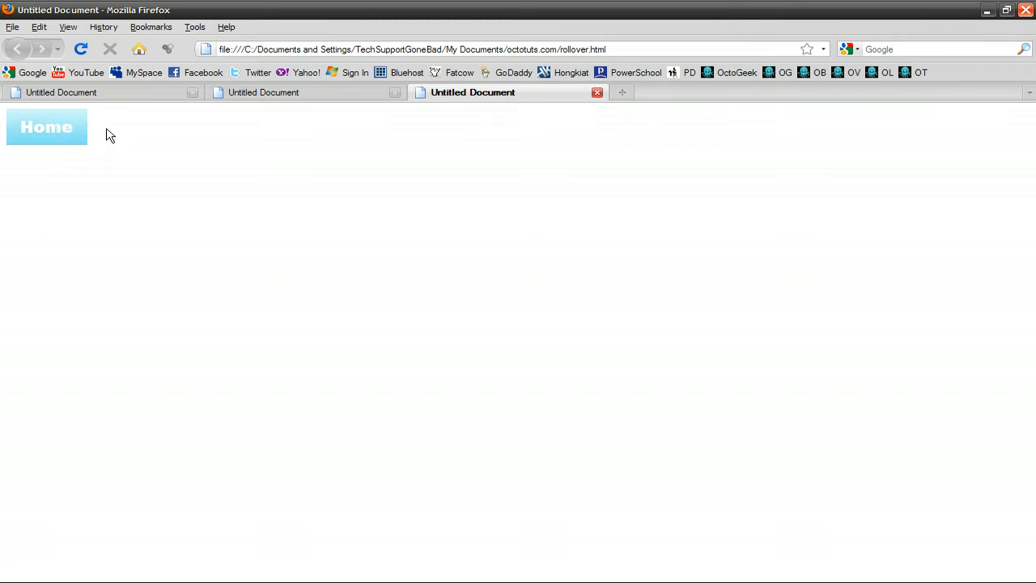
mouse_move(94, 129)
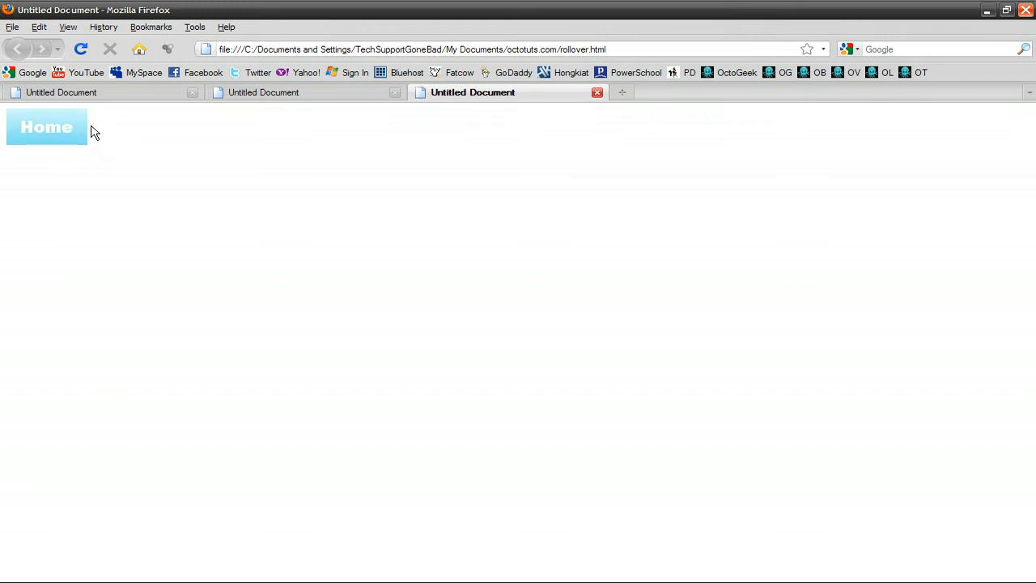
mouse_move(45, 128)
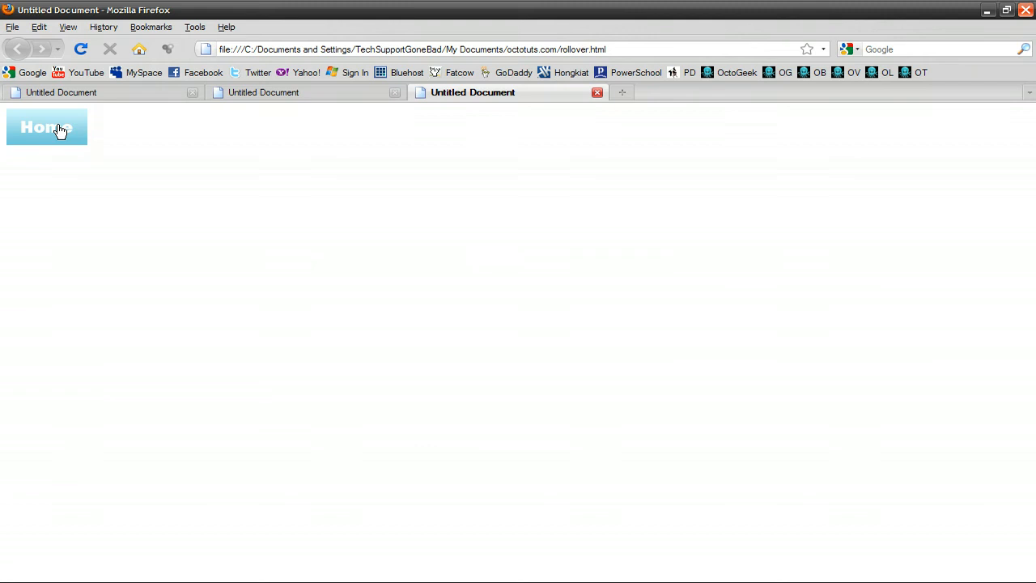
mouse_move(191, 133)
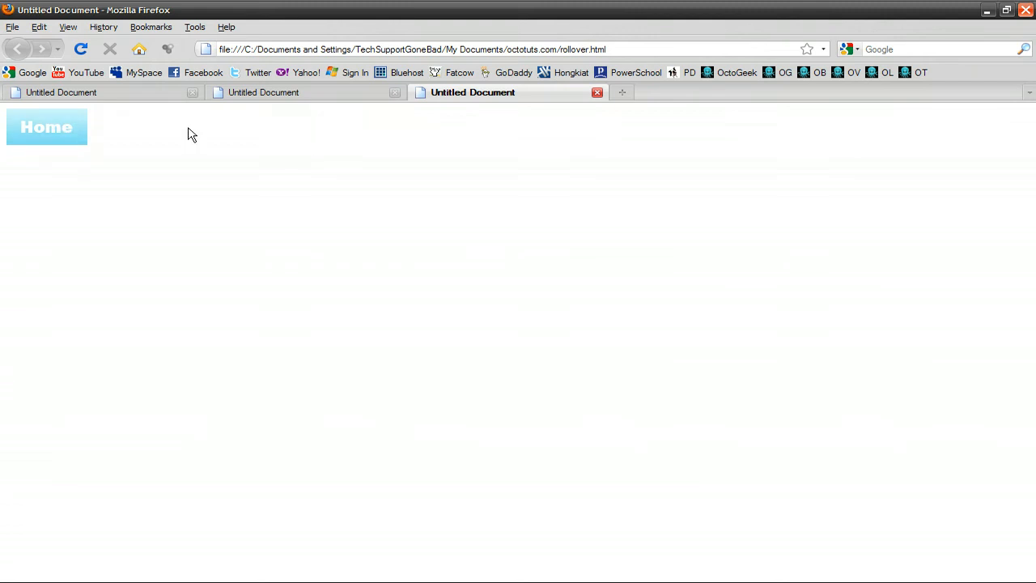
mouse_move(142, 139)
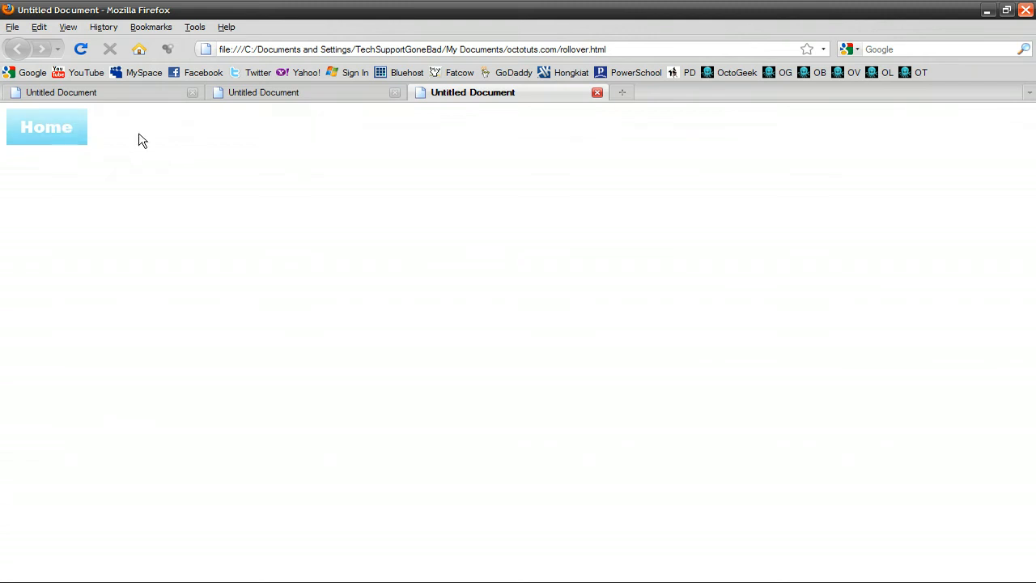
mouse_move(114, 195)
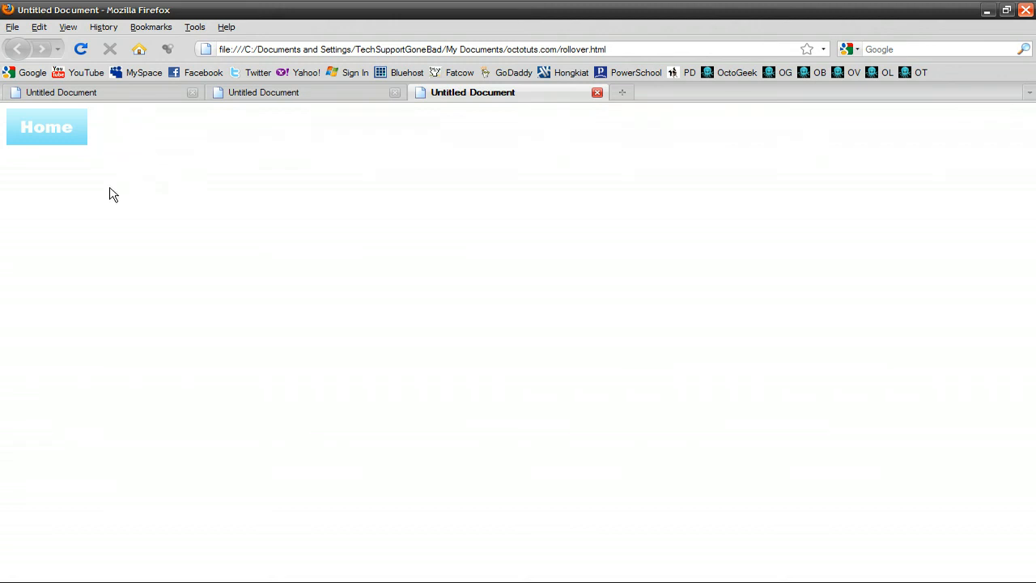
mouse_move(88, 137)
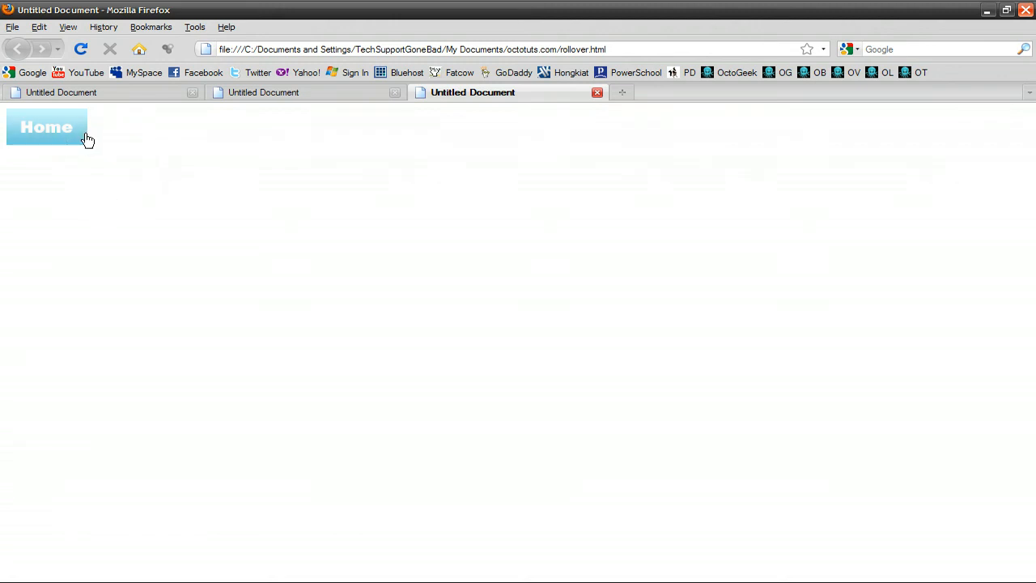
mouse_move(262, 175)
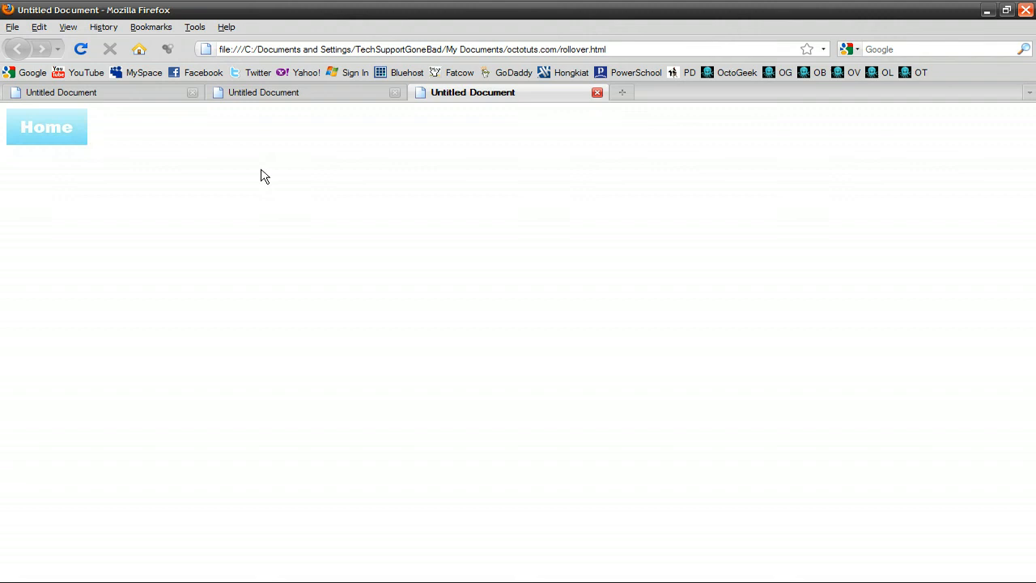
mouse_move(896, 105)
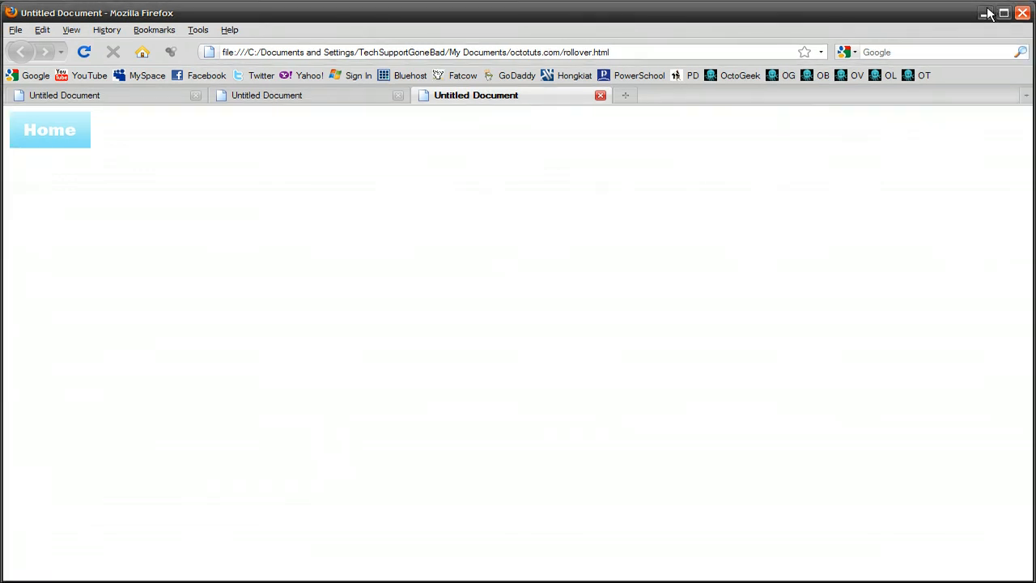
Minimize Firefox after testing the Home hover effect, revealing the desktop.
left_click(987, 13)
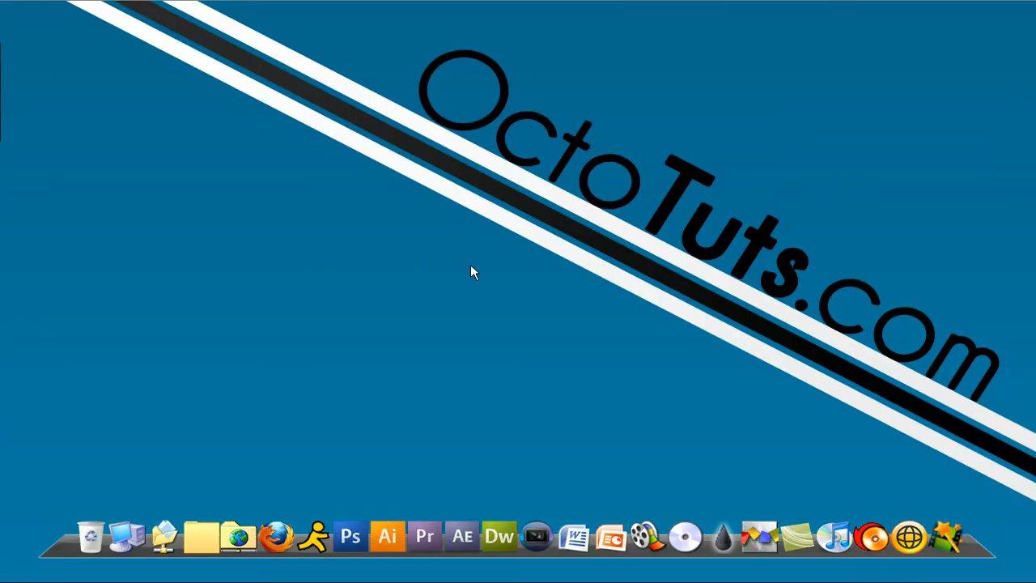
mouse_move(467, 265)
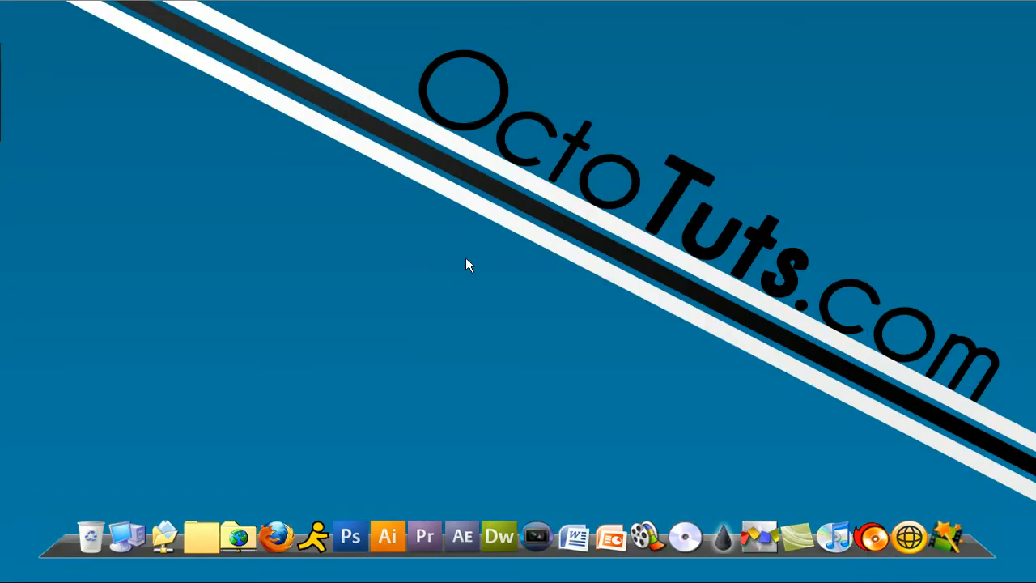